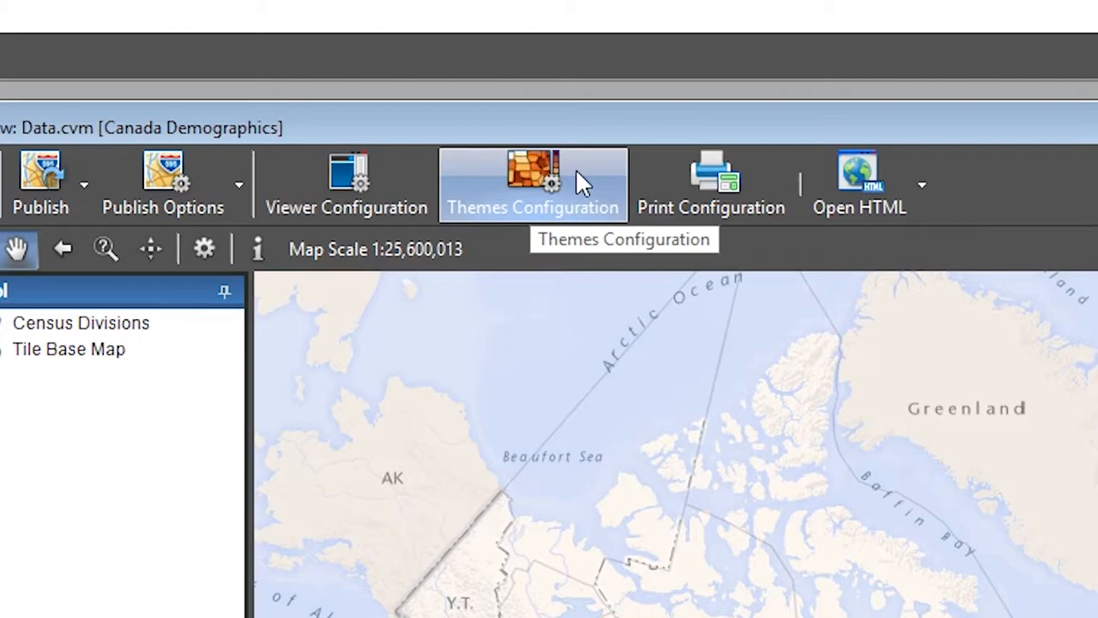
Open Themes Configuration for the Canada Demographics map.
click(533, 185)
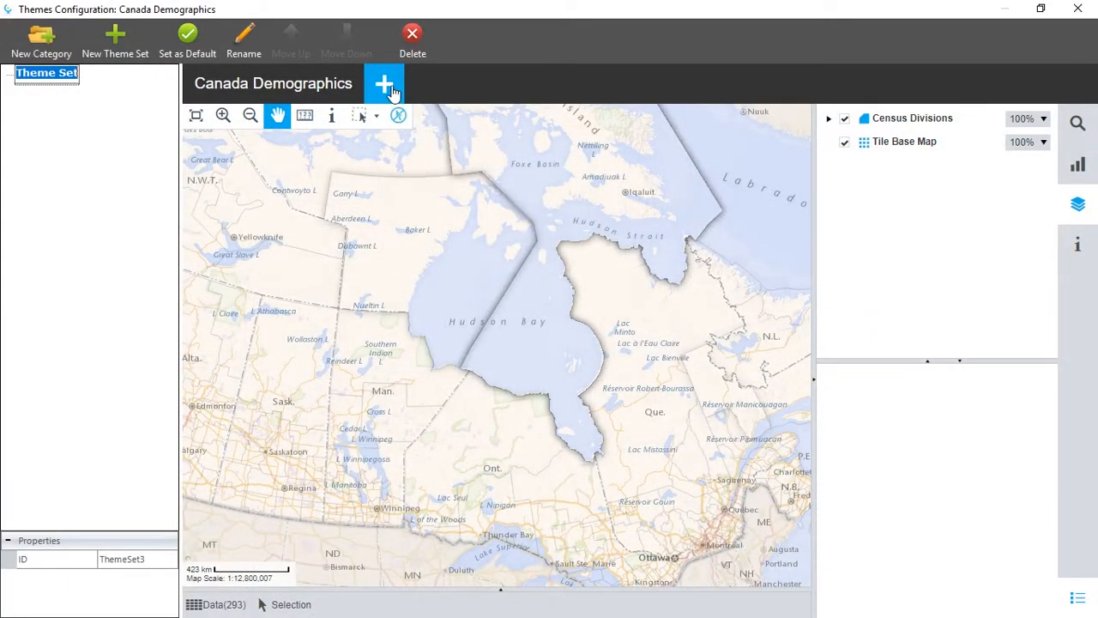
Add a Census Divisions theme mapping Population 2016 as color ranges.
click(383, 83)
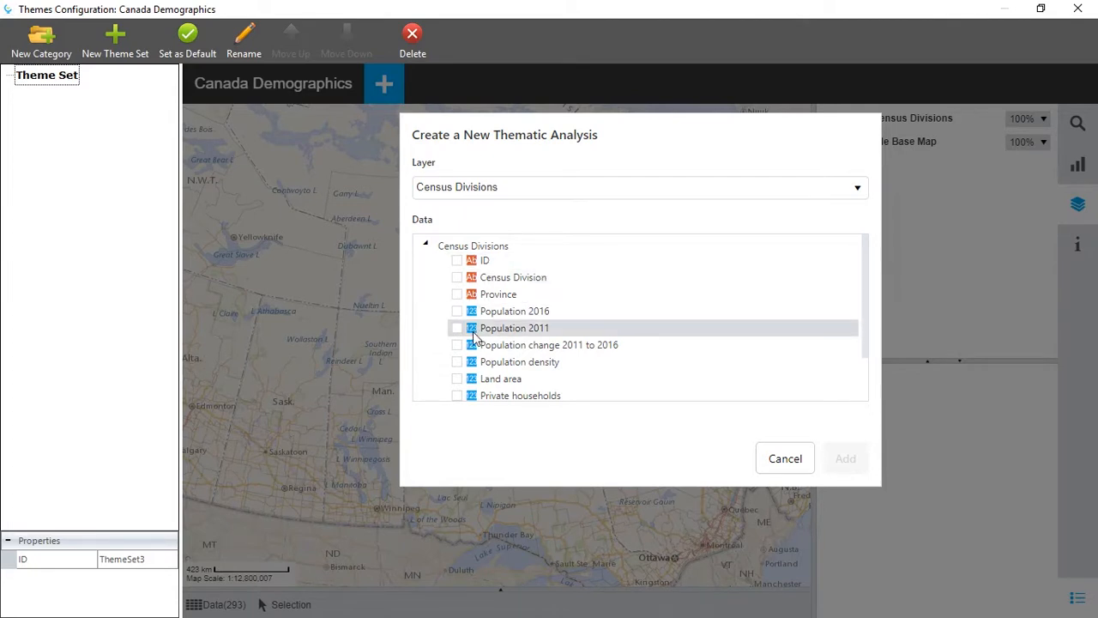
click(639, 187)
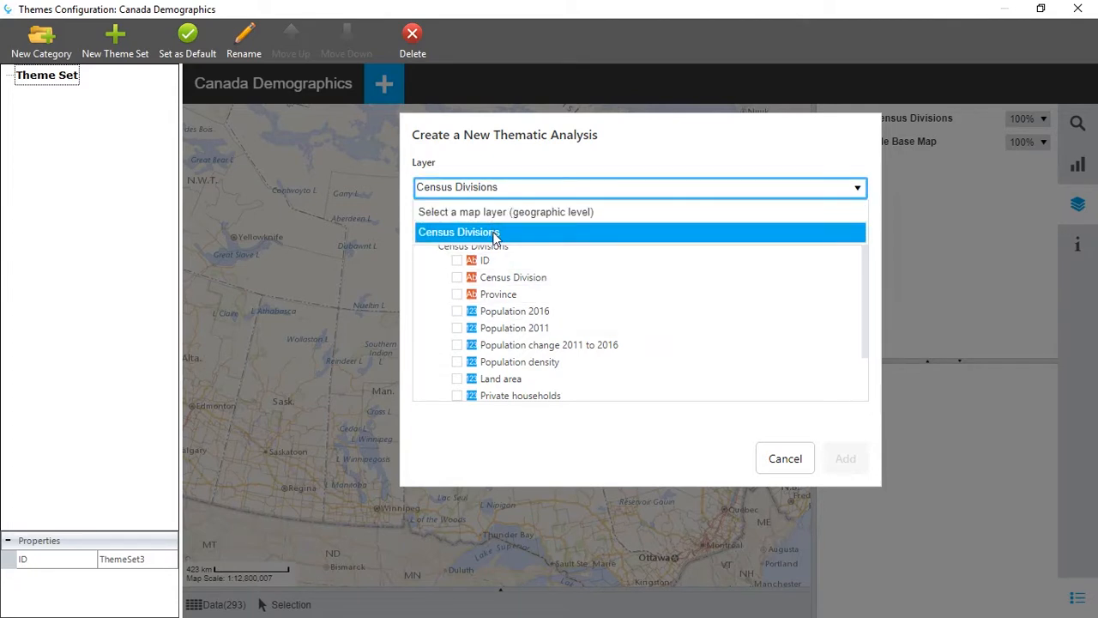
click(459, 232)
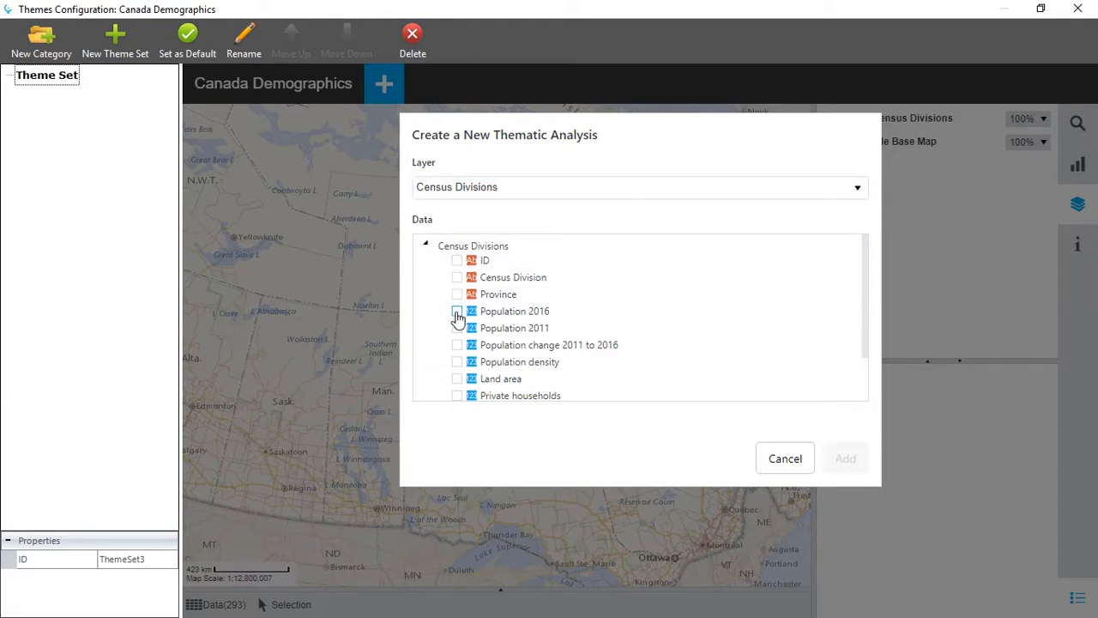
click(456, 311)
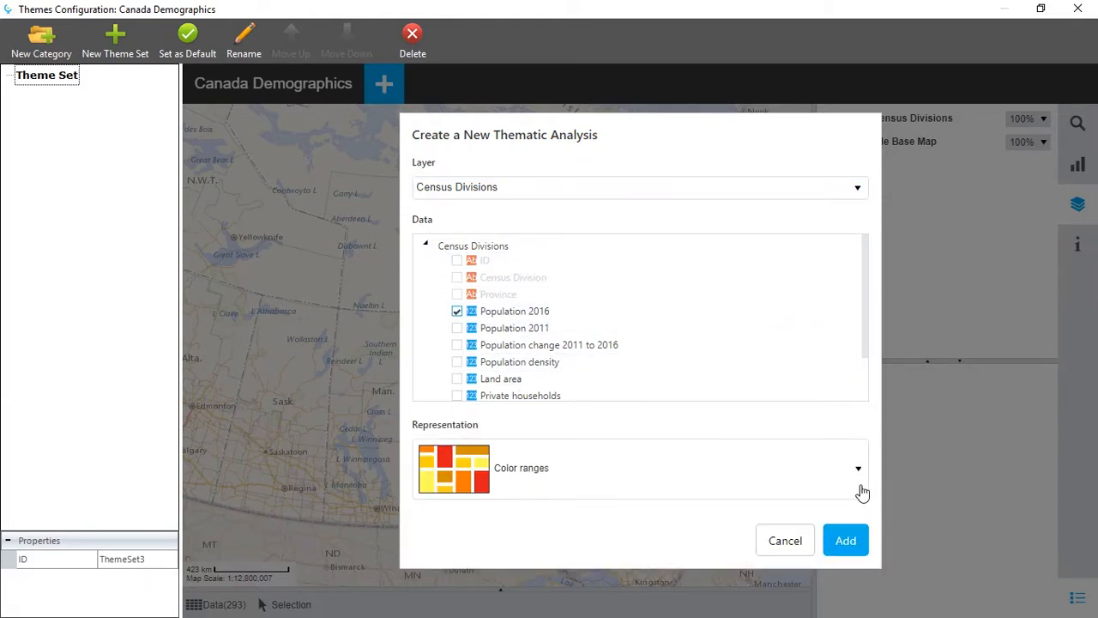
click(857, 467)
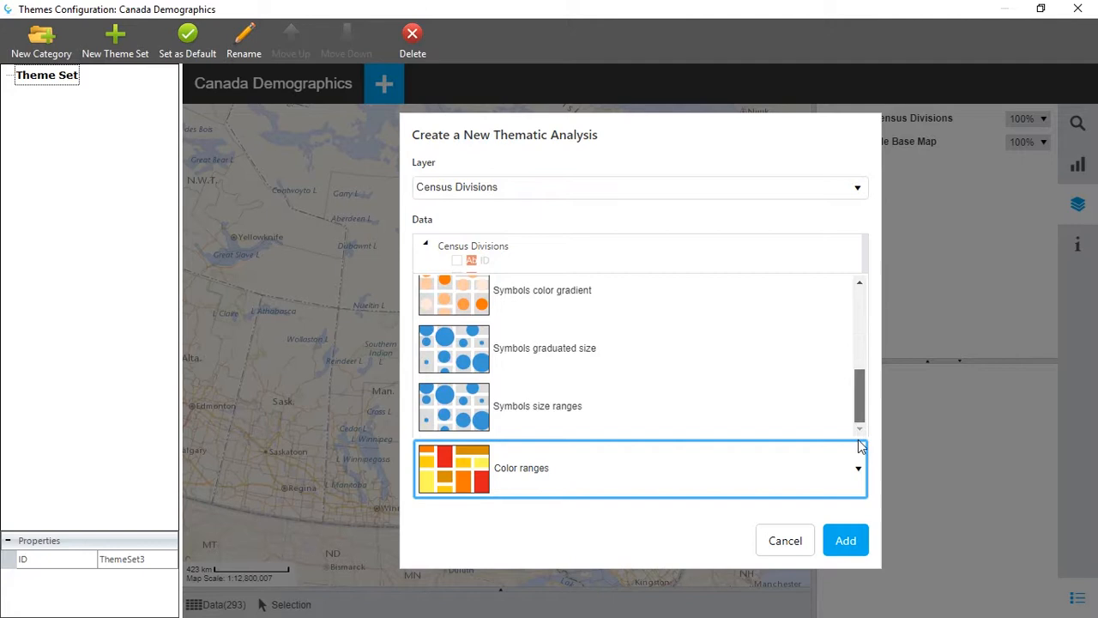
click(457, 311)
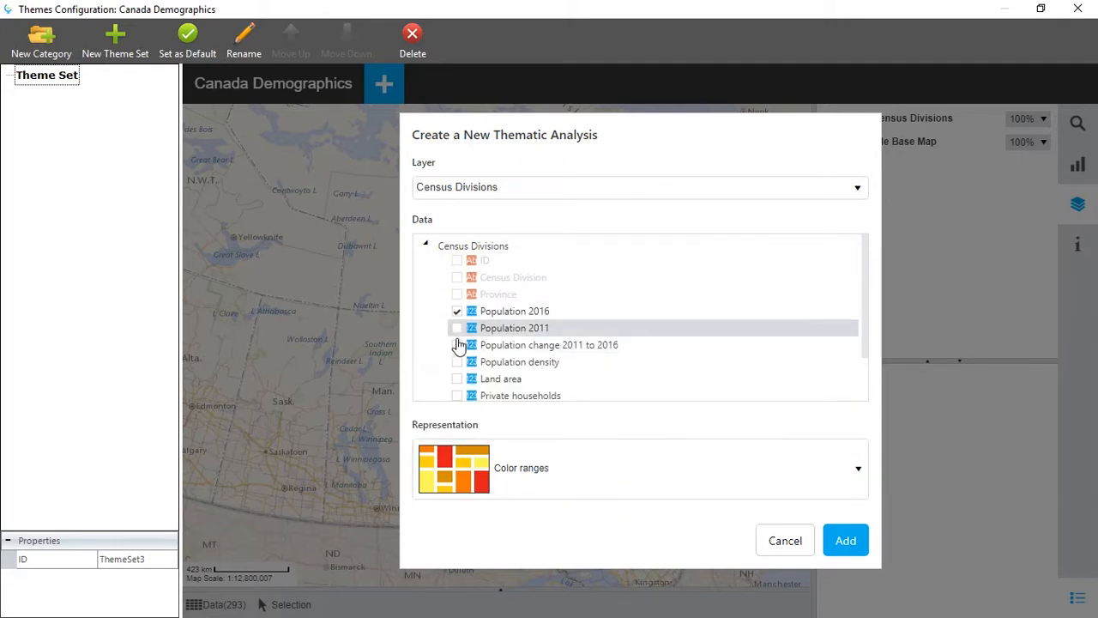
click(457, 294)
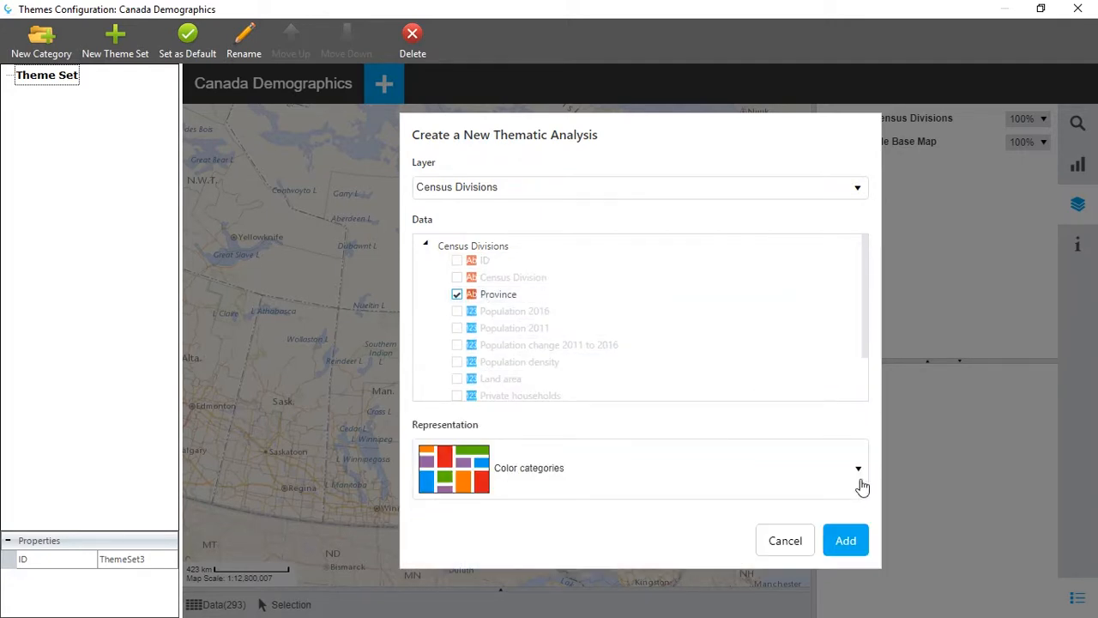
click(857, 468)
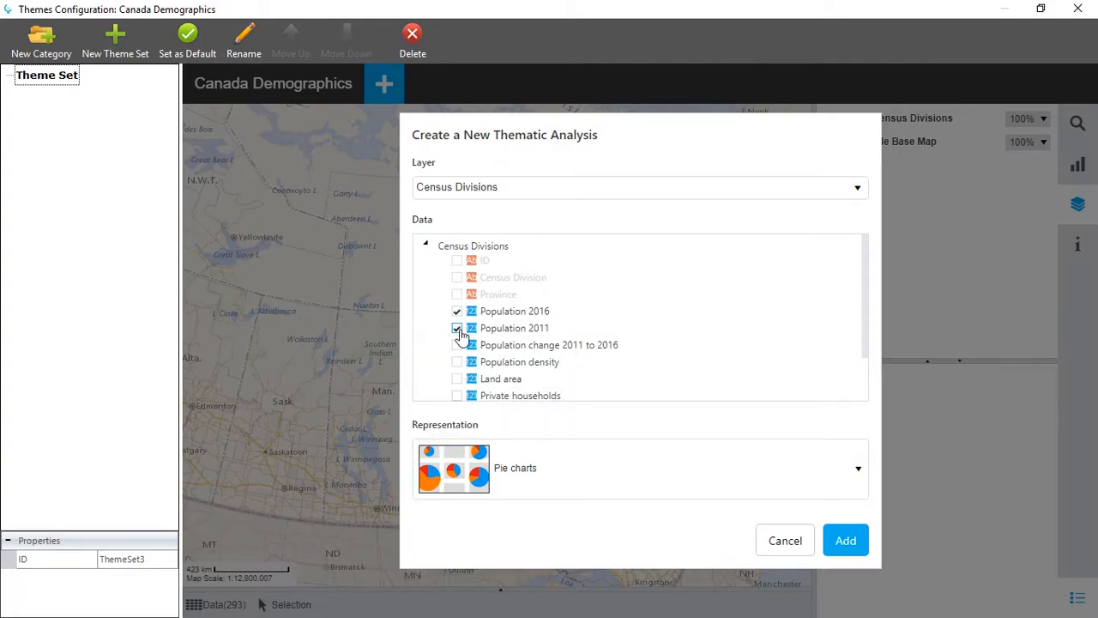
click(845, 540)
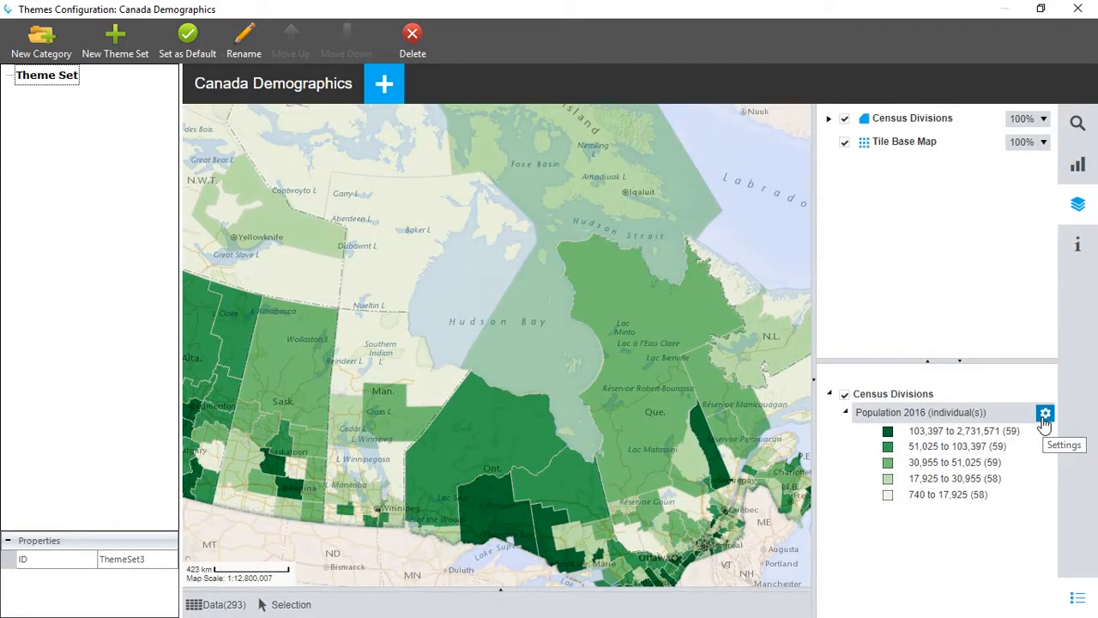
Set Population 2016 to four yellow-to-red ranges breaking at 20,000, 50,000 and 100,000.
click(1044, 412)
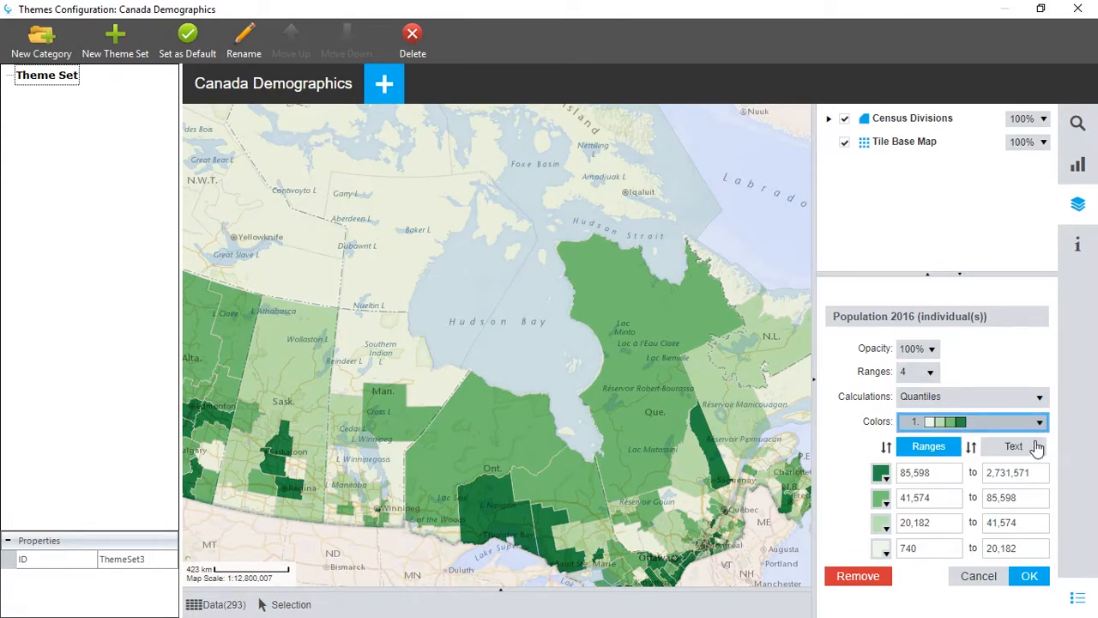
click(1041, 422)
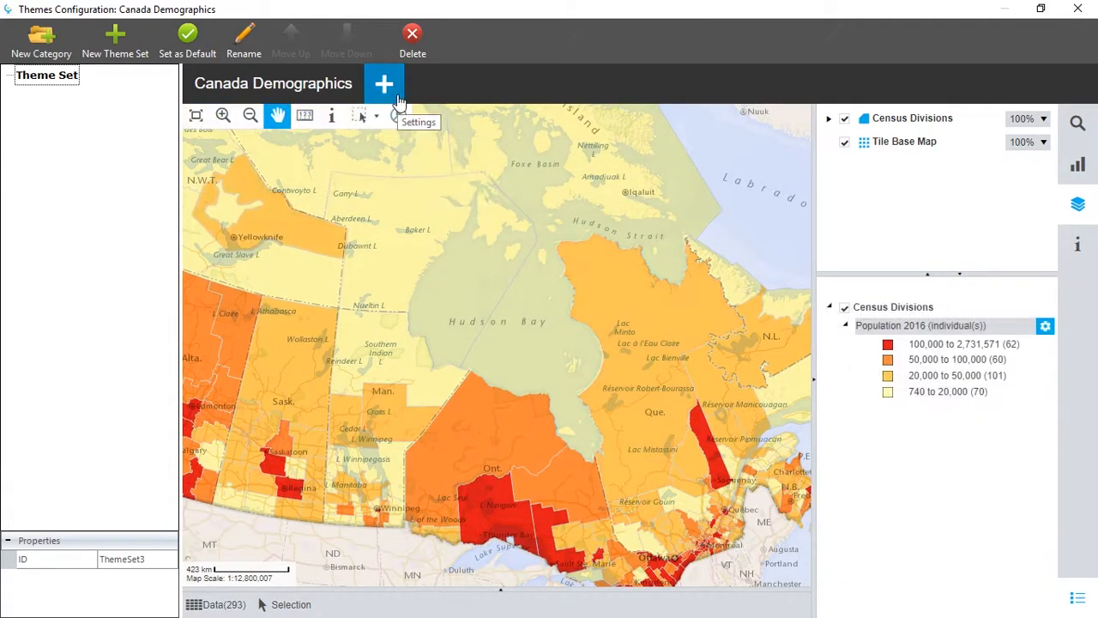
click(383, 83)
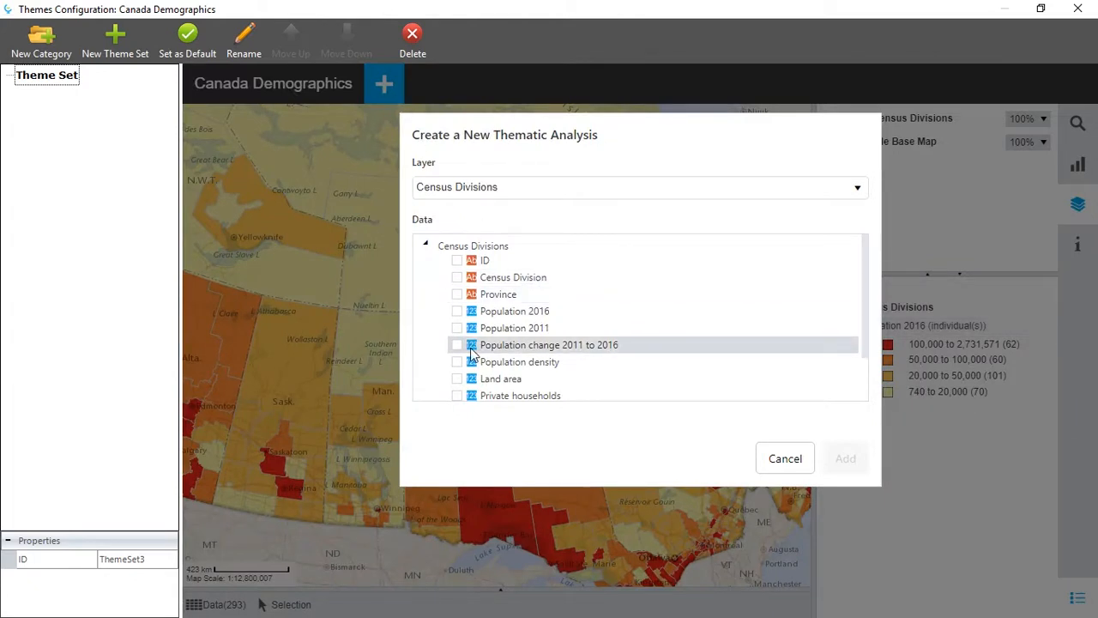
Overlay Private households on Census Divisions as graduated-size symbols.
scroll(down, 3)
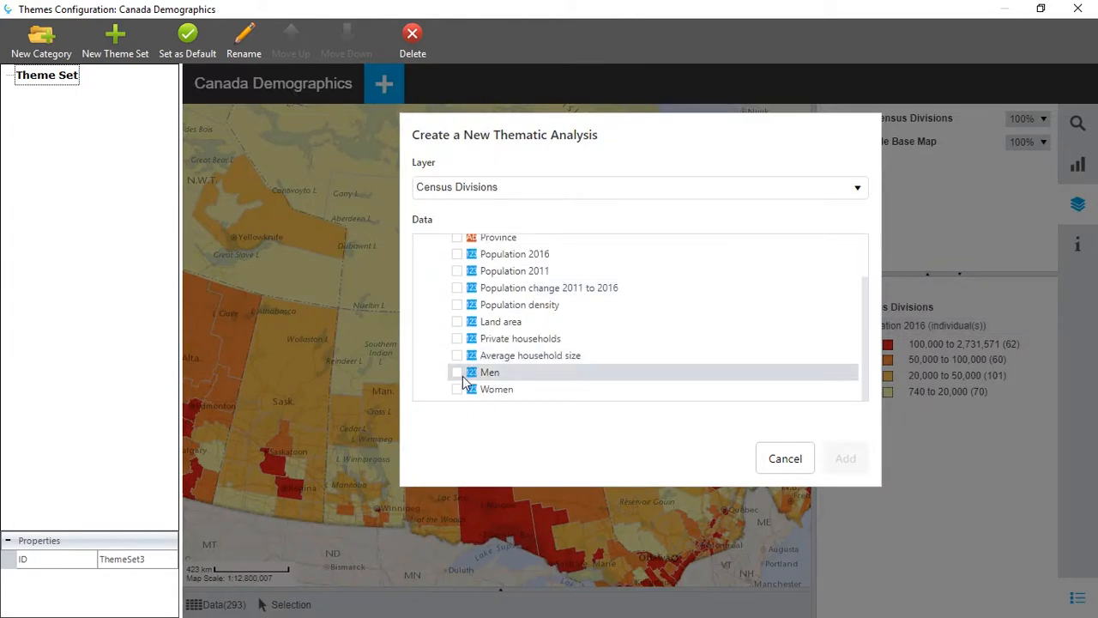
click(457, 371)
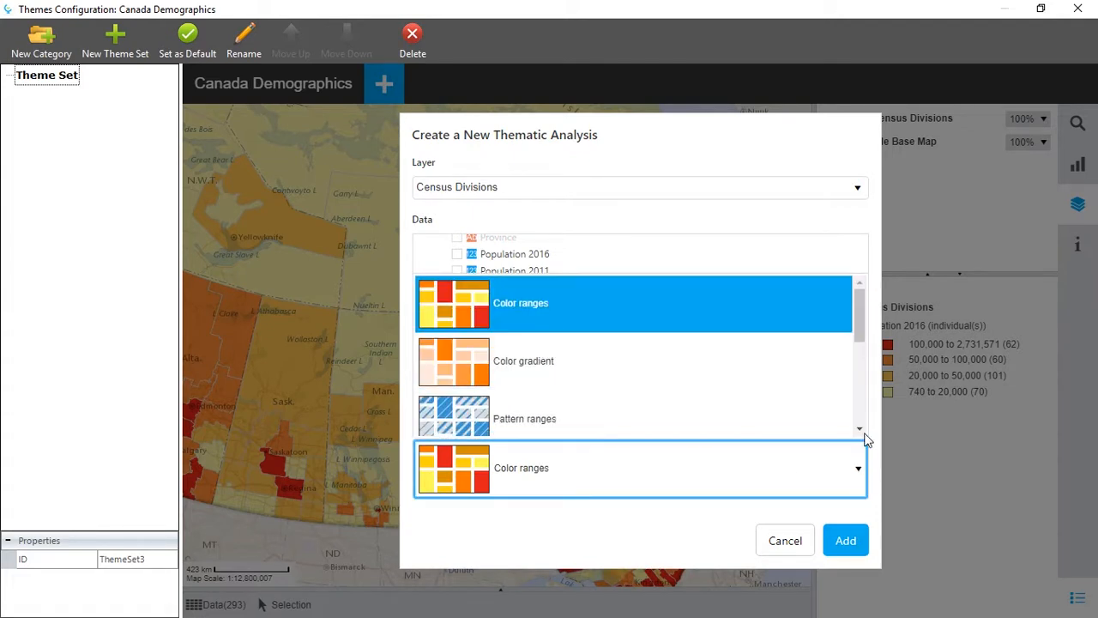
scroll(down, 3)
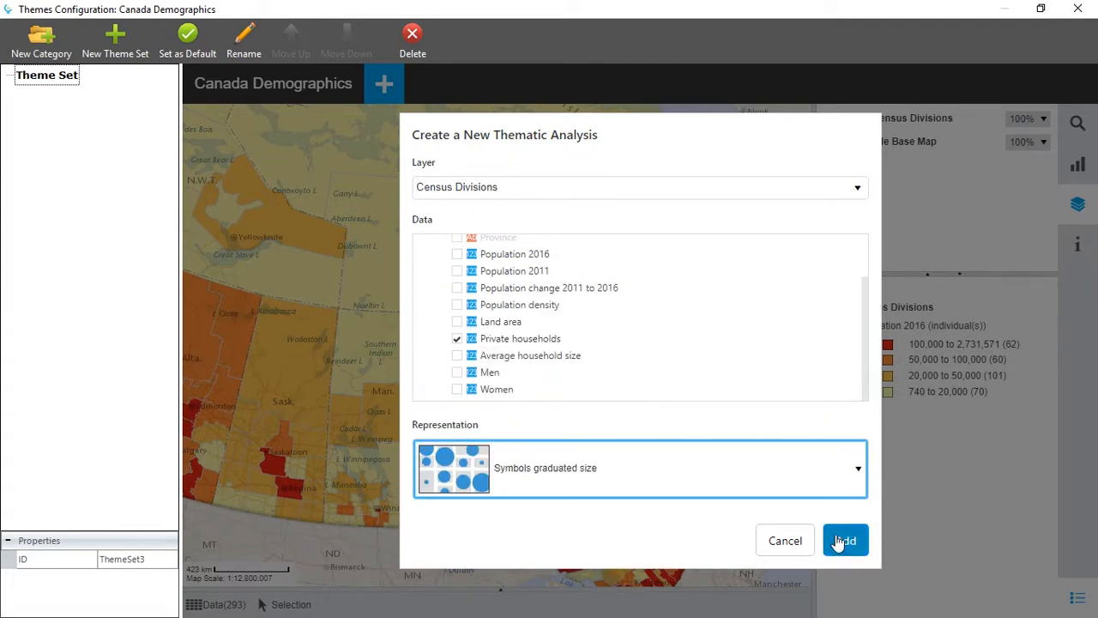
click(845, 539)
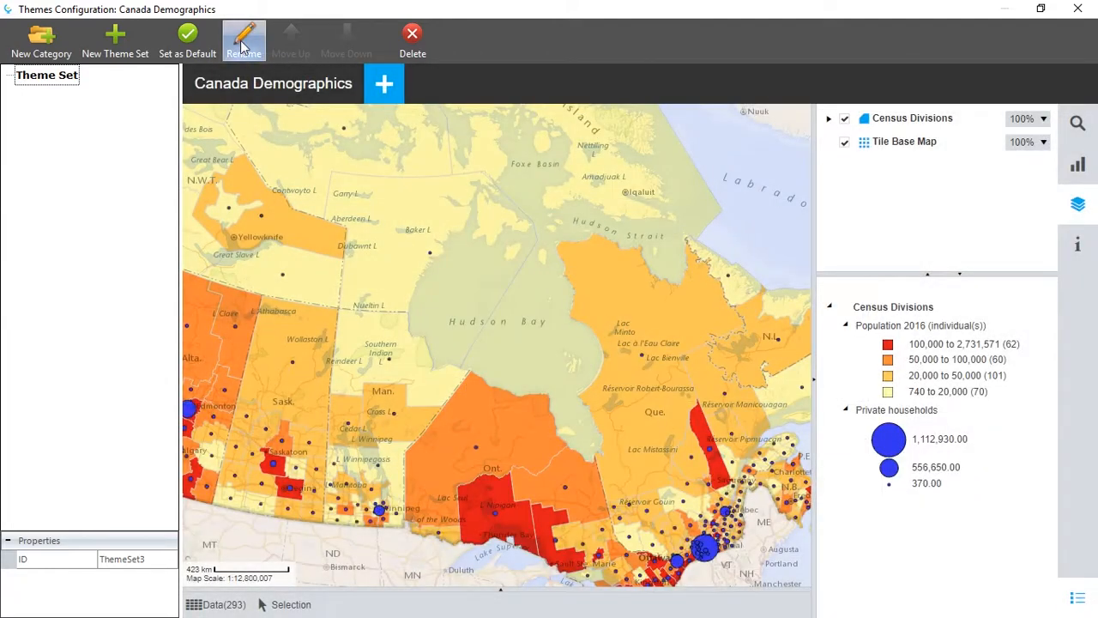
mouse_move(115, 38)
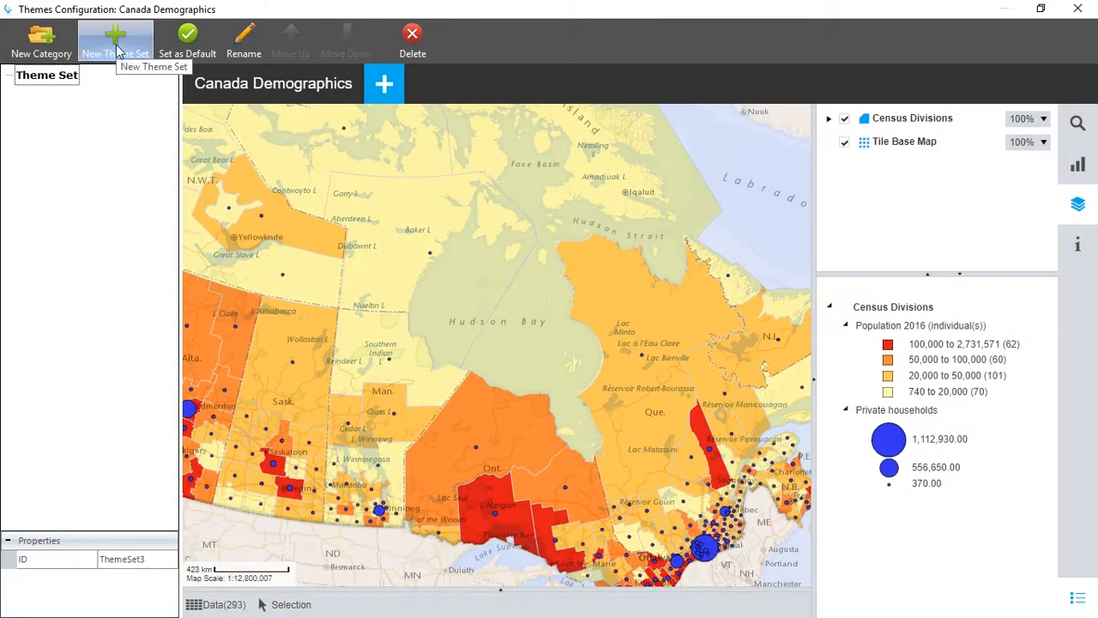
Add a second theme set, rename the first to 'Populatio…', and publish the map.
click(115, 41)
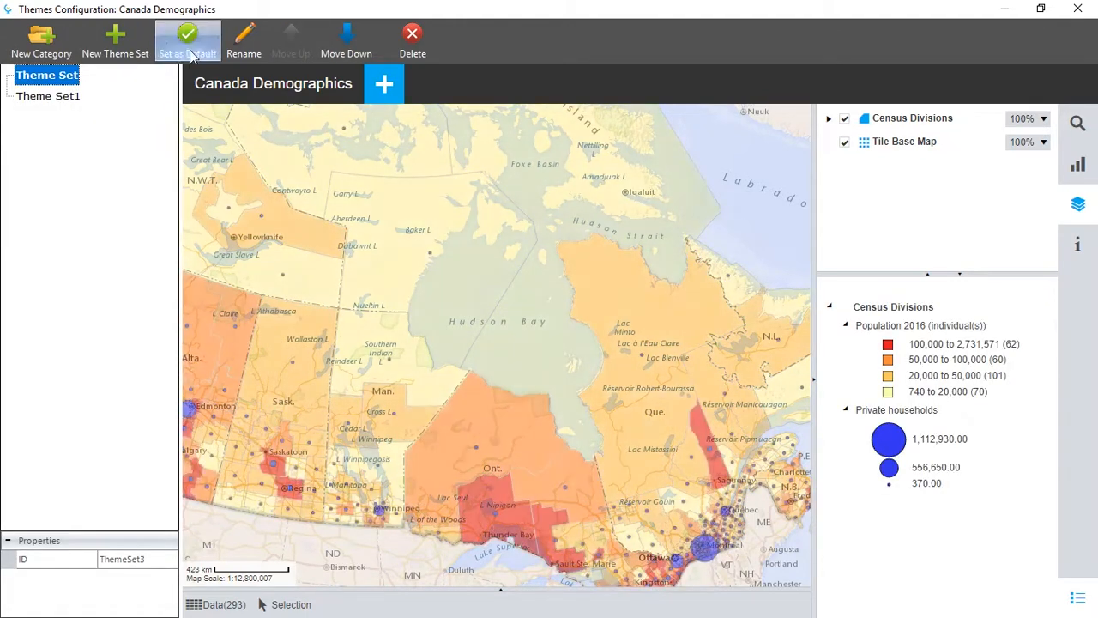
click(243, 39)
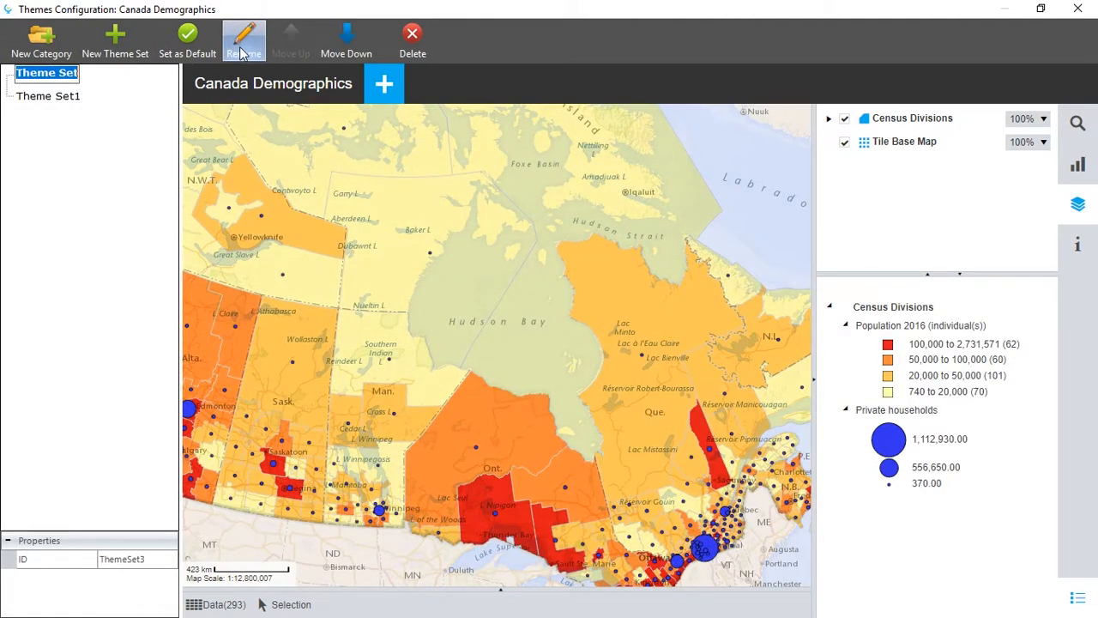
text(Populatio)
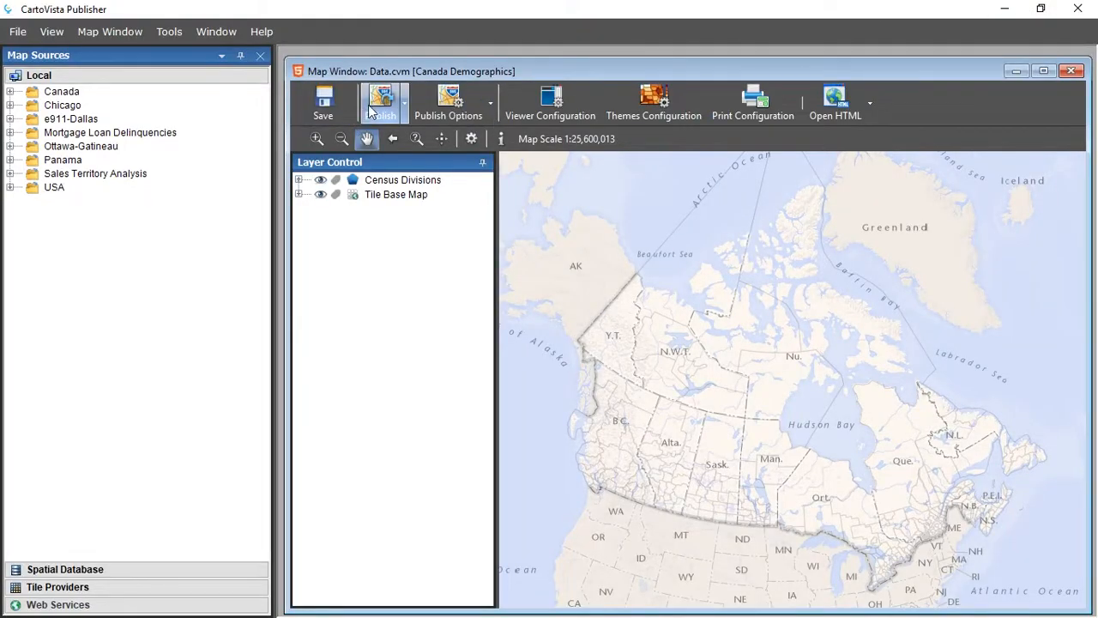
click(382, 102)
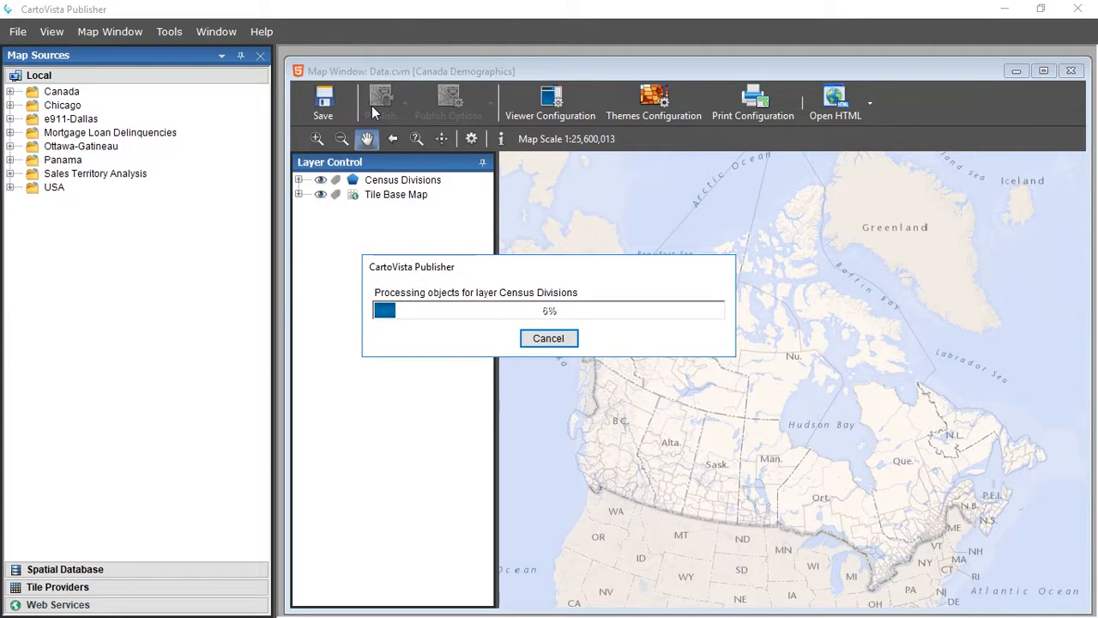